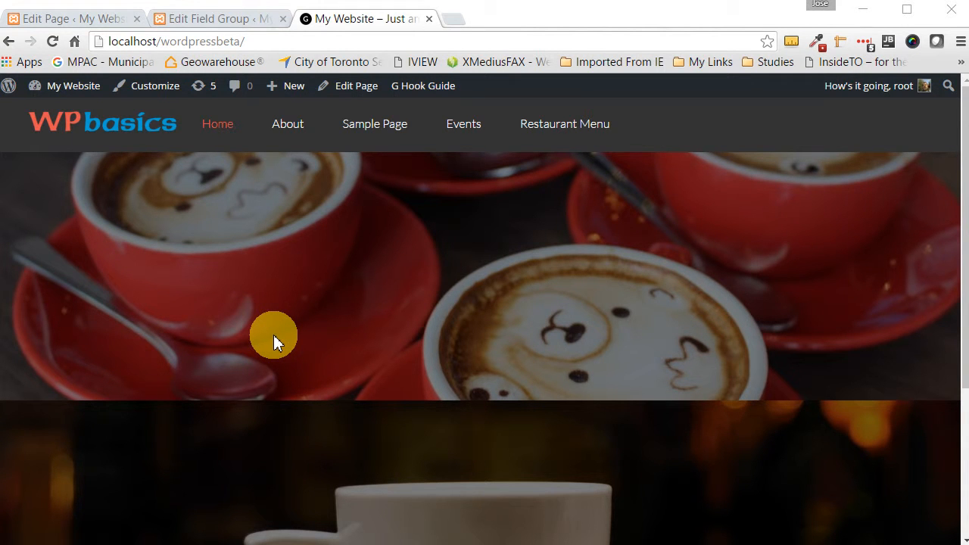
{"action": "mouse_move", "coordinate": [518, 182]}
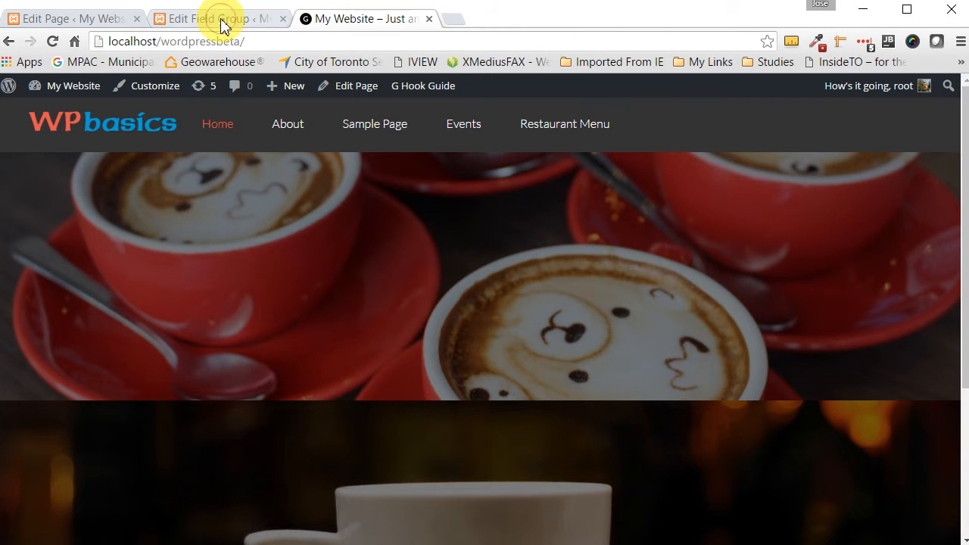
Tick 'Show Call to Action?' in the Home page's Hero layout, then view the hero field group
{"action": "left_click", "coordinate": [68, 18]}
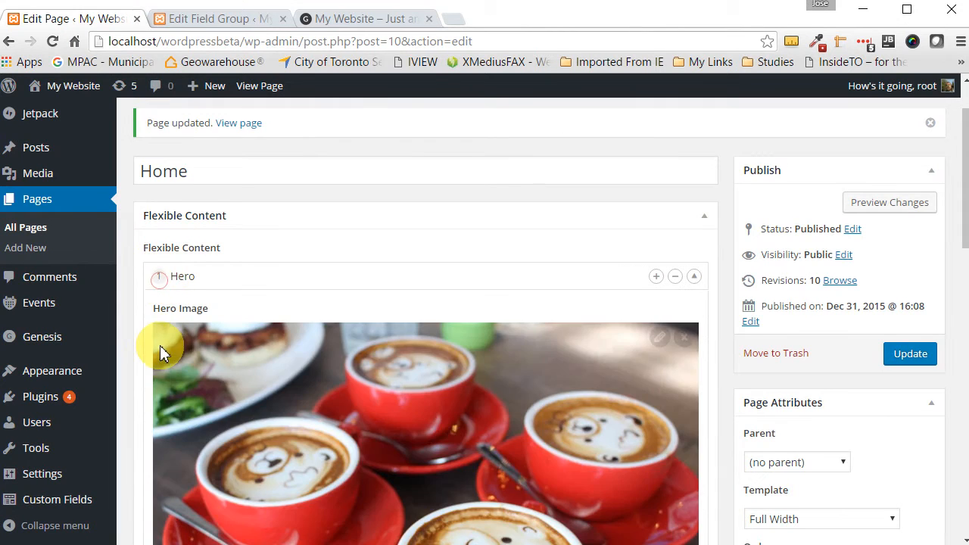
{"action": "scroll", "scroll_direction": "down", "scroll_amount": 3}
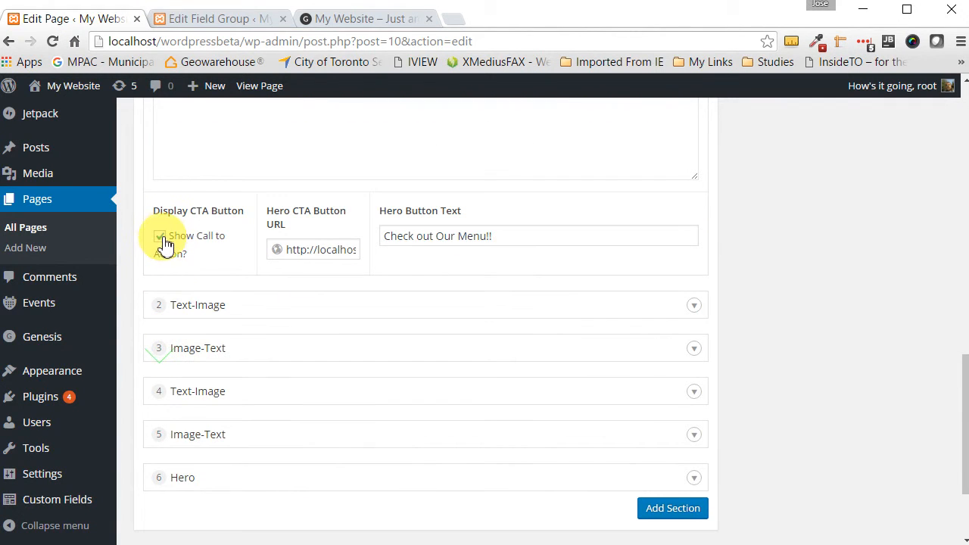
{"action": "left_click", "coordinate": [161, 236]}
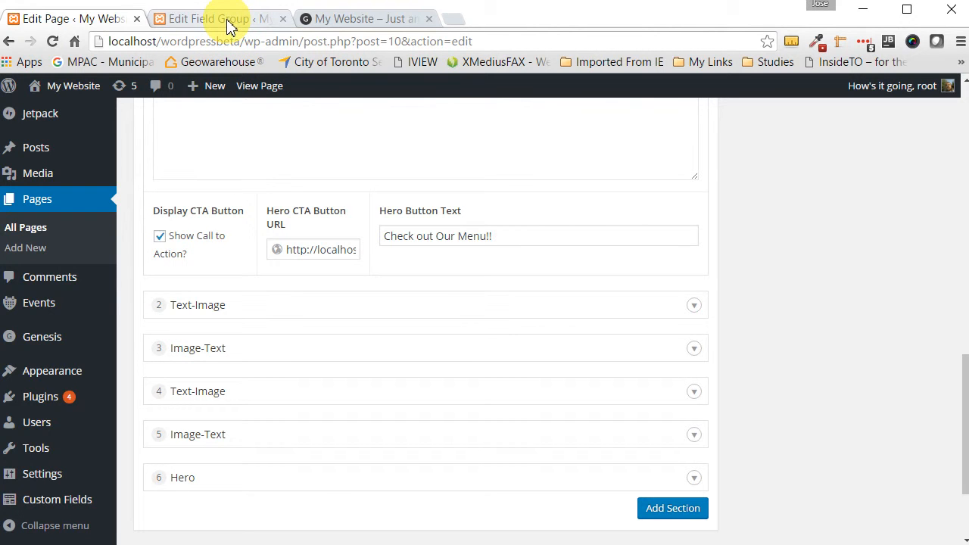
{"action": "left_click", "coordinate": [204, 18]}
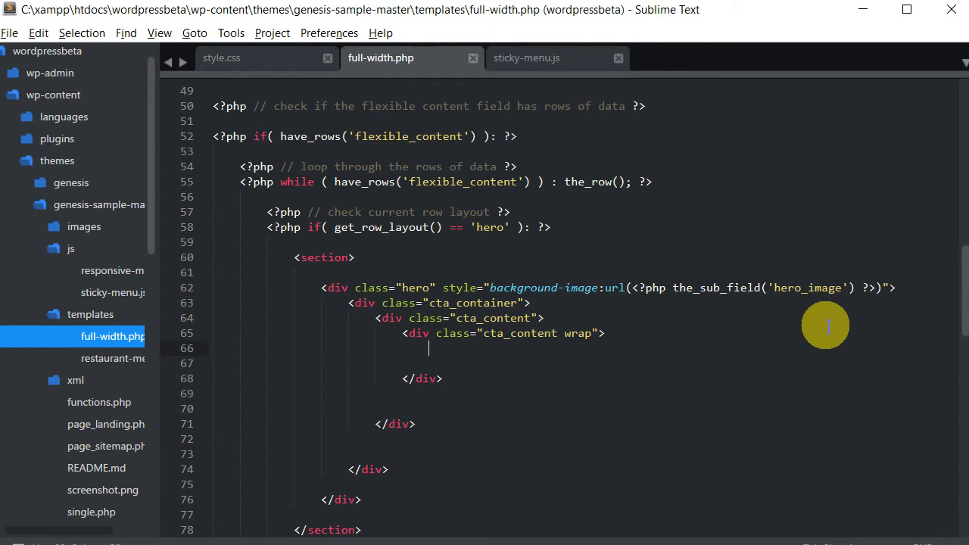
{"action": "mouse_move", "coordinate": [636, 340]}
{"action": "type", "text": "<?php  ?>"}
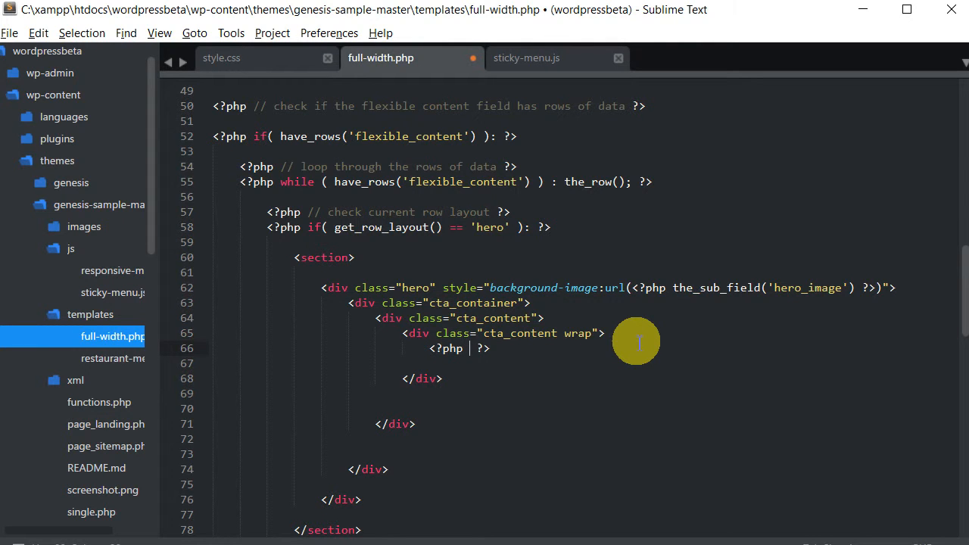
Write the_sub_field('hero_t... inside the cta_content wrap div of full-width.php
{"action": "type", "text": "the_"}
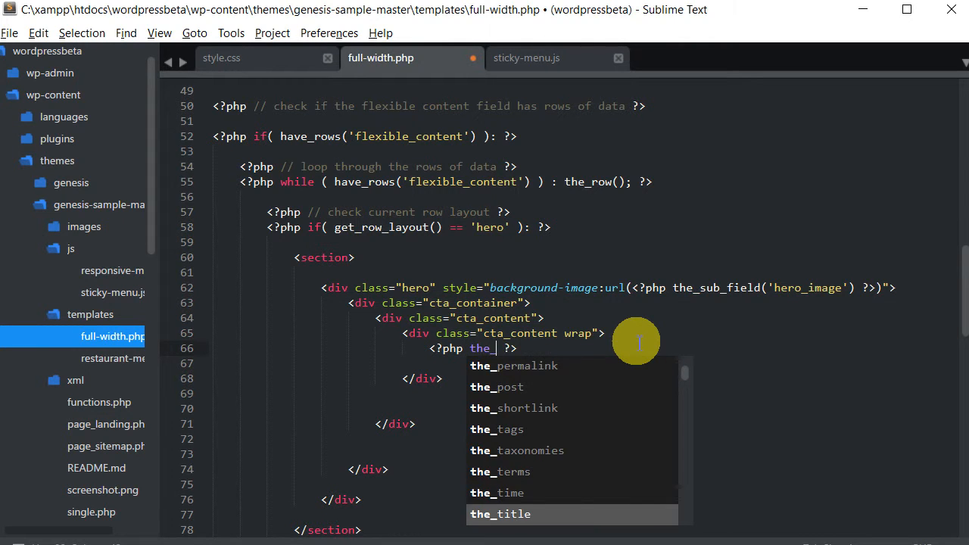
{"action": "type", "text": "_sub_field"}
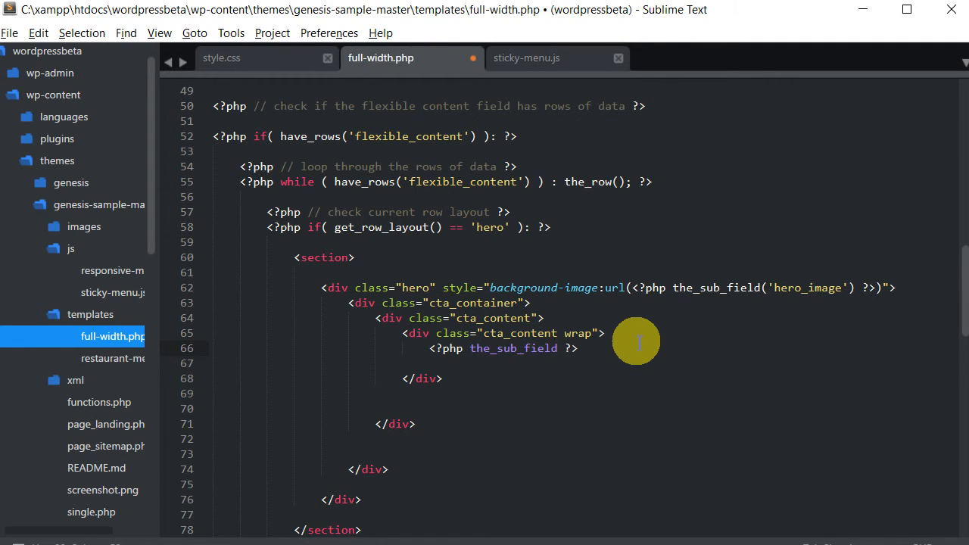
{"action": "type", "text": "()"}
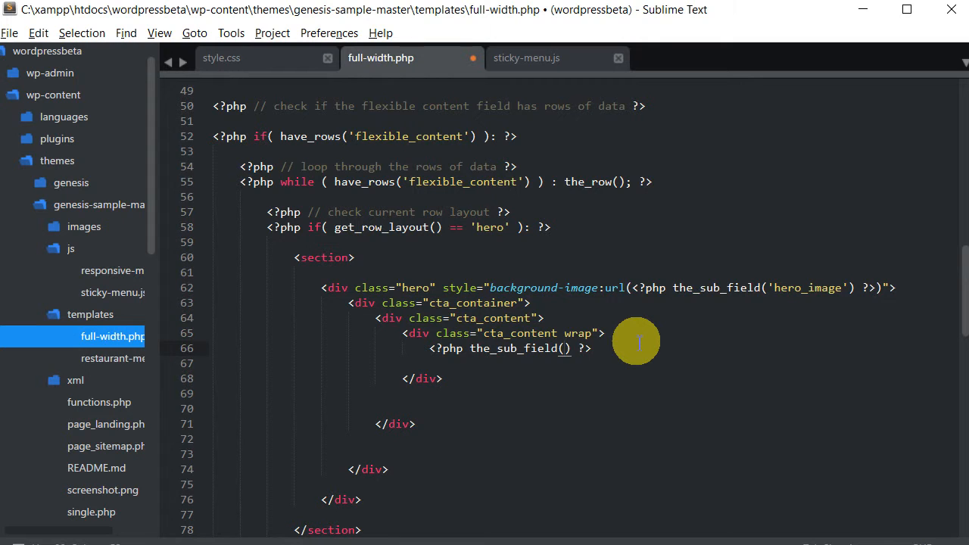
{"action": "type", "text": "hero'"}
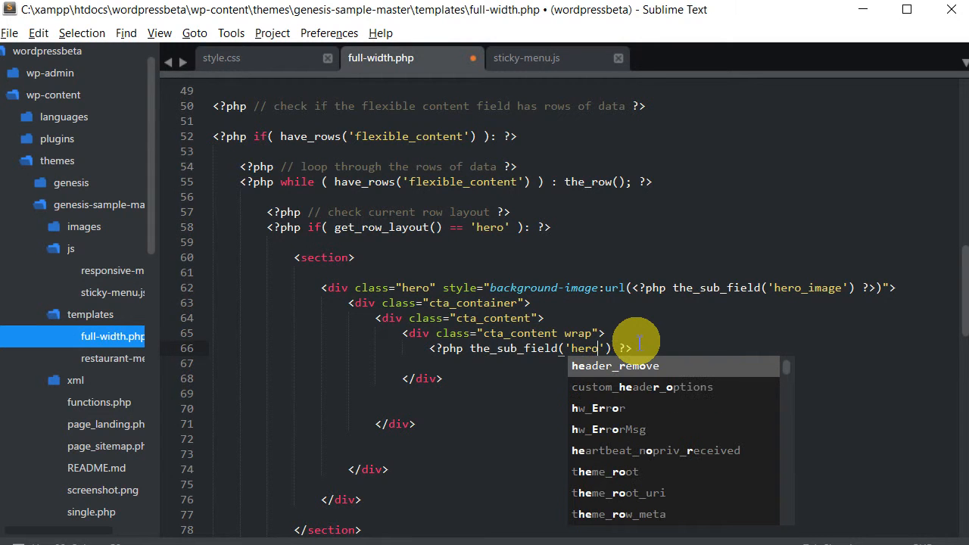
{"action": "type", "text": "_t"}
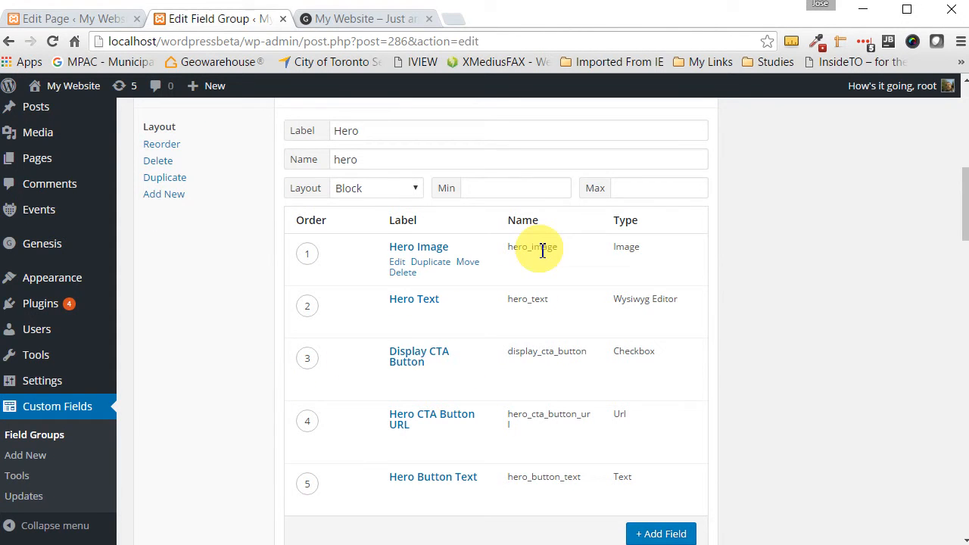
{"action": "mouse_move", "coordinate": [537, 439]}
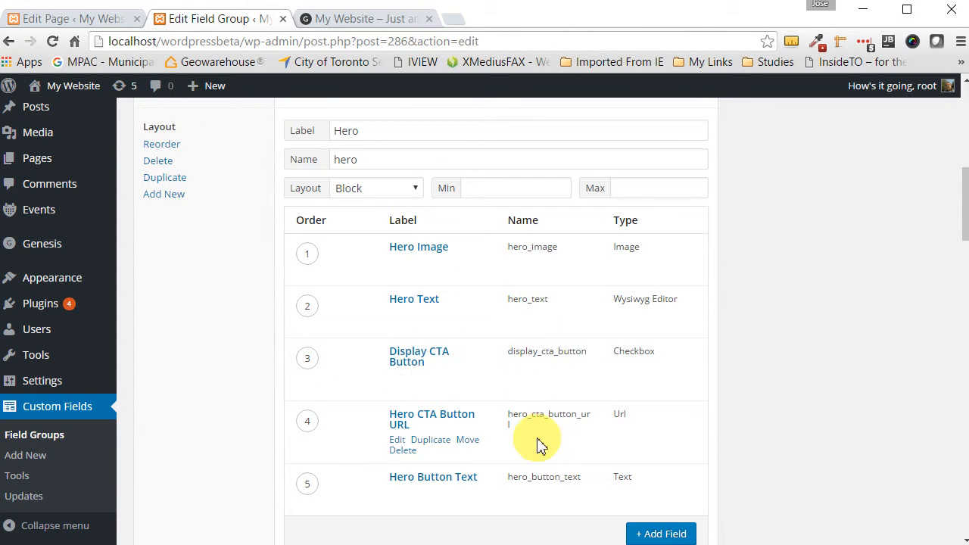
{"action": "mouse_move", "coordinate": [539, 485]}
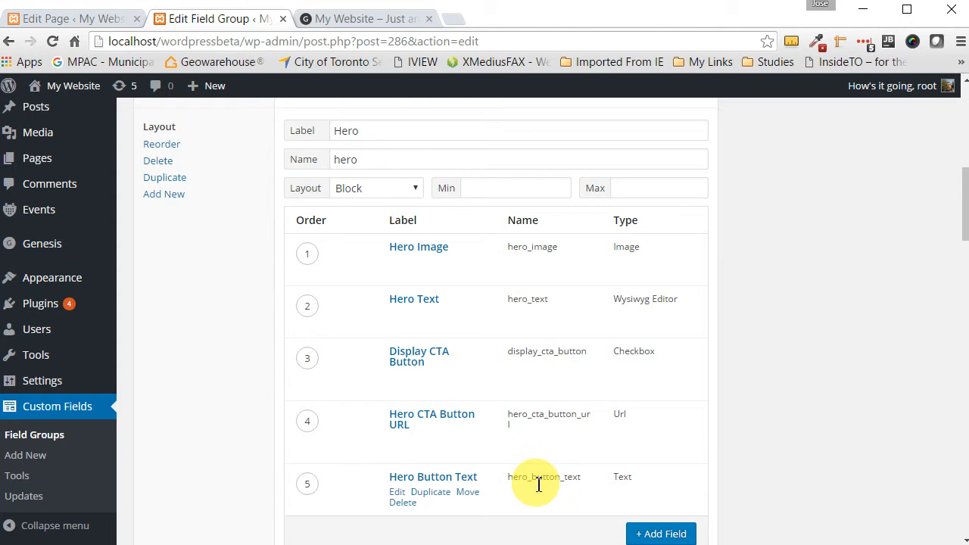
{"action": "mouse_move", "coordinate": [541, 247]}
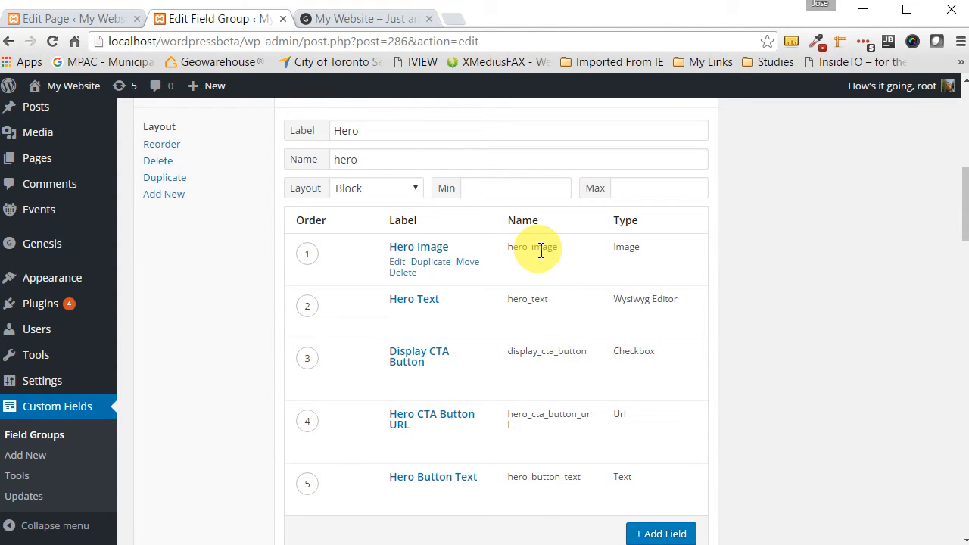
{"action": "mouse_move", "coordinate": [529, 266]}
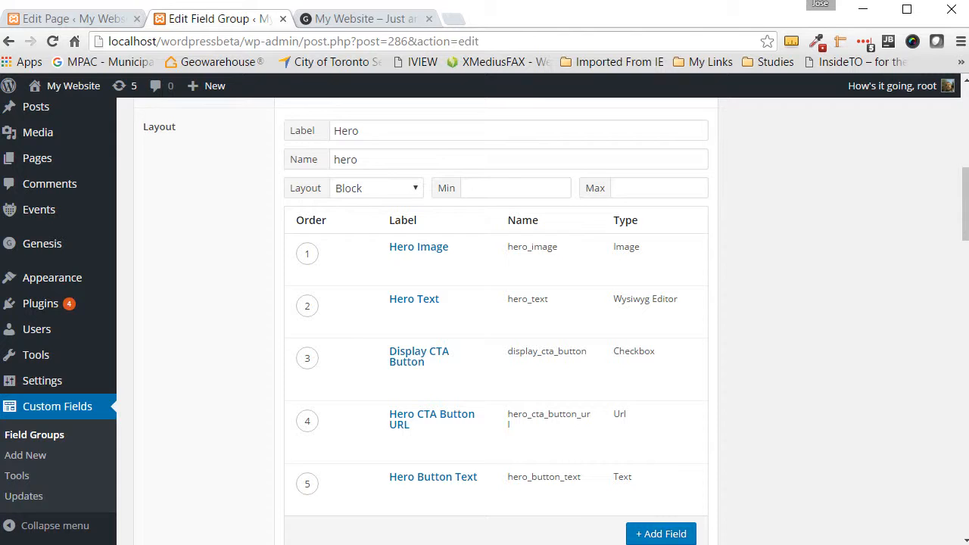
Reload the live homepage and look through the hero sections now showing their text
{"action": "left_click", "coordinate": [362, 18]}
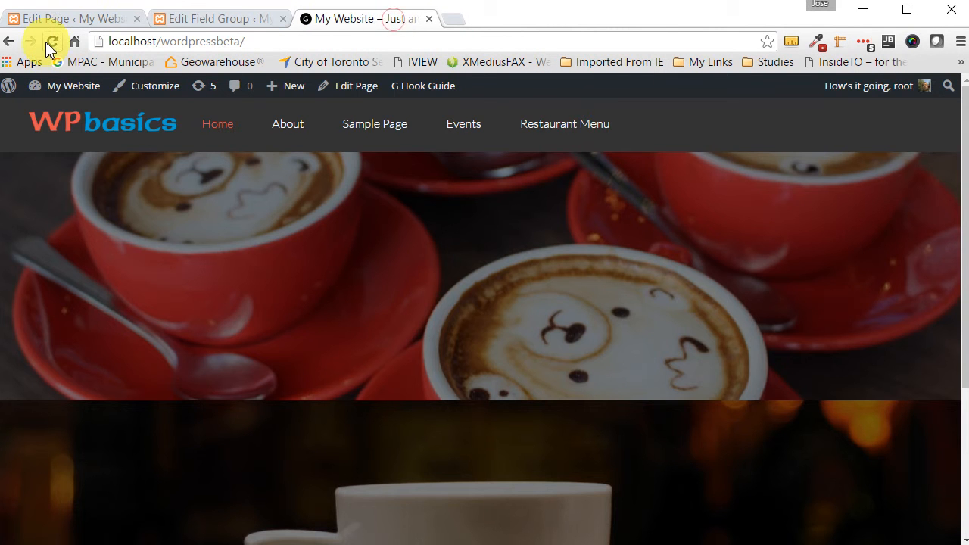
{"action": "left_click", "coordinate": [51, 41]}
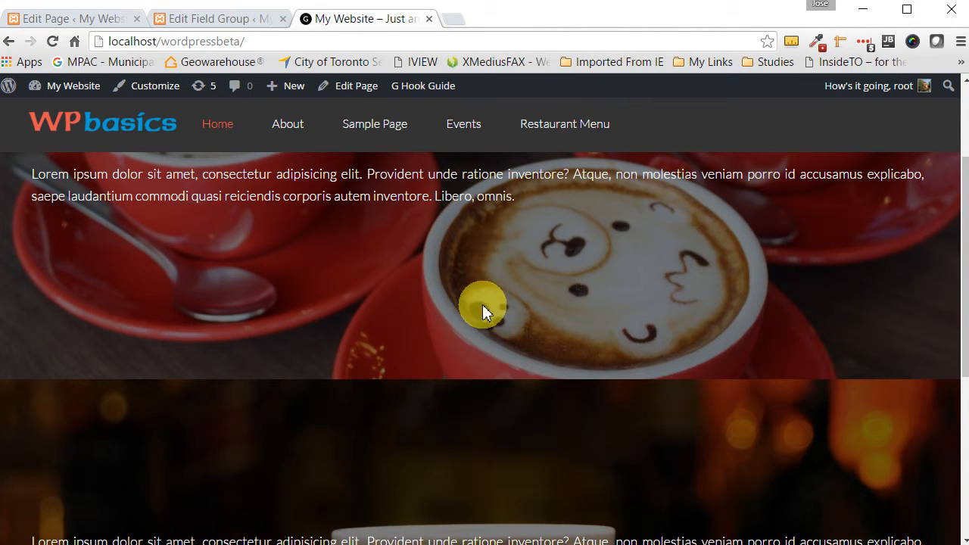
{"action": "scroll", "scroll_direction": "down", "scroll_amount": 3}
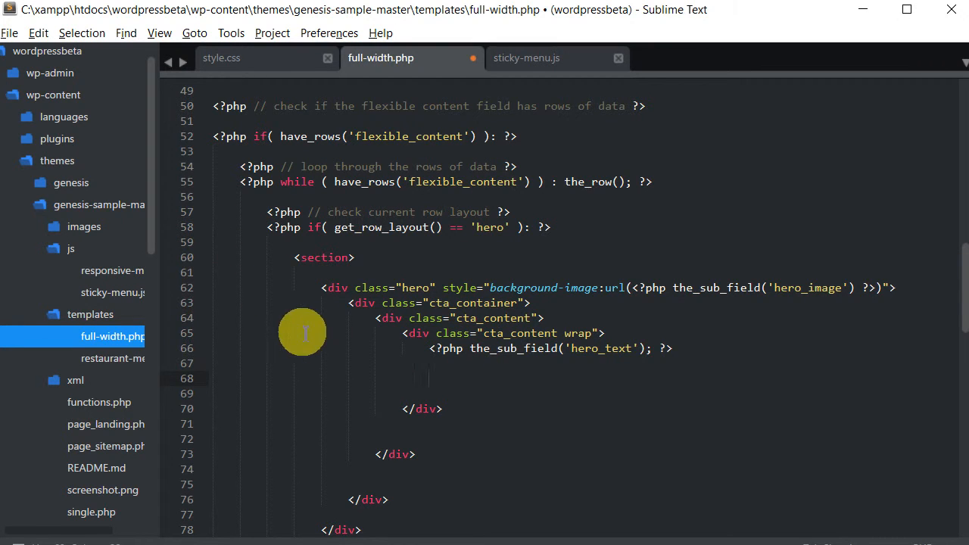
{"action": "mouse_move", "coordinate": [318, 369]}
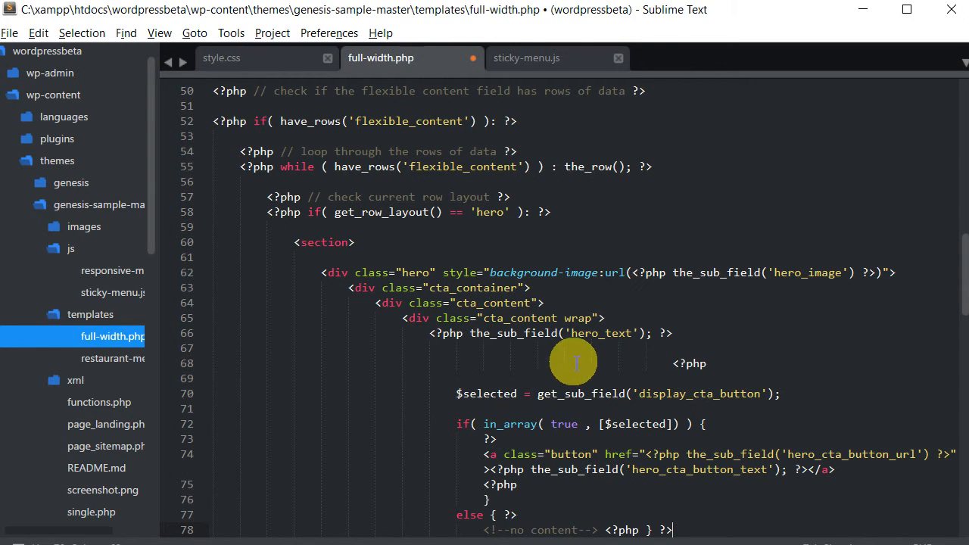
{"action": "mouse_move", "coordinate": [673, 363]}
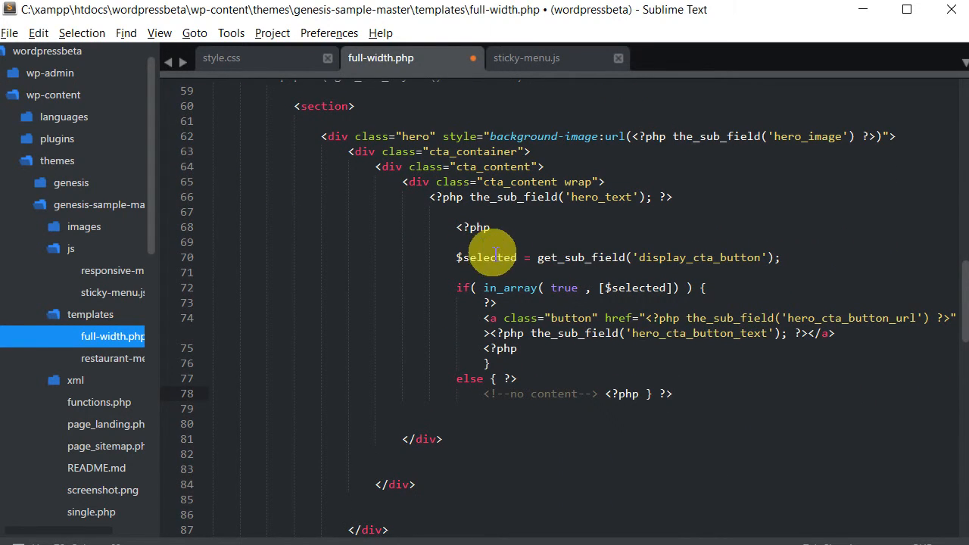
Wrap the button markup in if( in_array( true, [$selected] ) ) using get_sub_field('display_cta_button')
{"action": "left_click", "coordinate": [497, 227]}
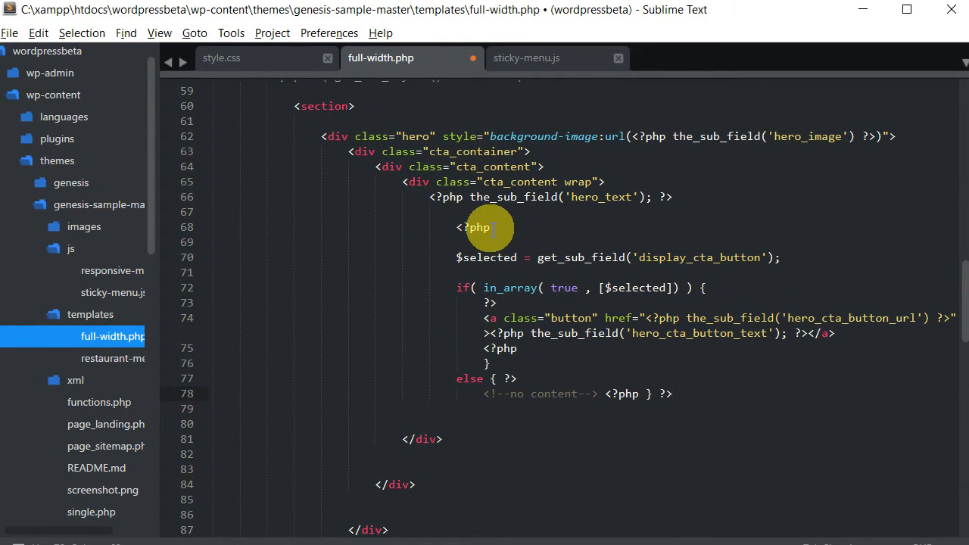
{"action": "mouse_move", "coordinate": [488, 257]}
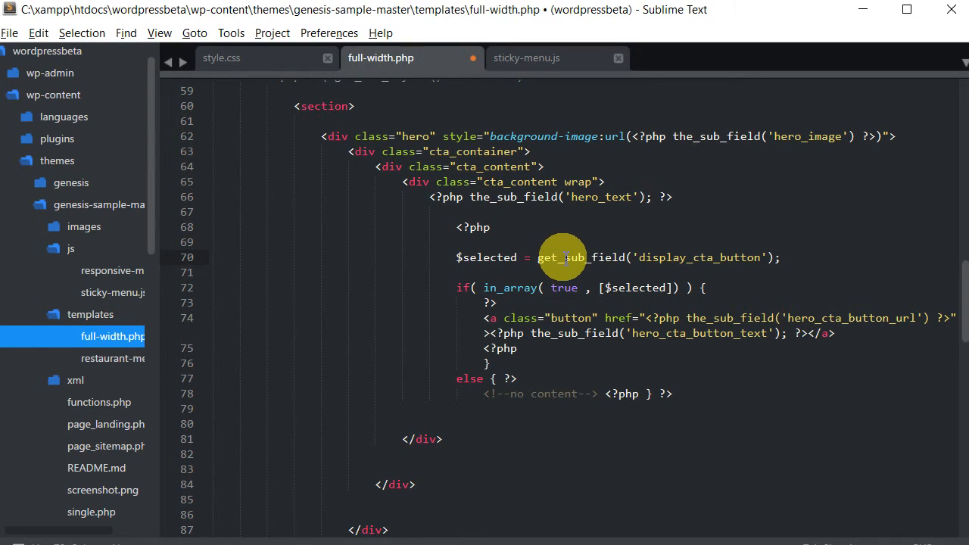
{"action": "mouse_move", "coordinate": [682, 257]}
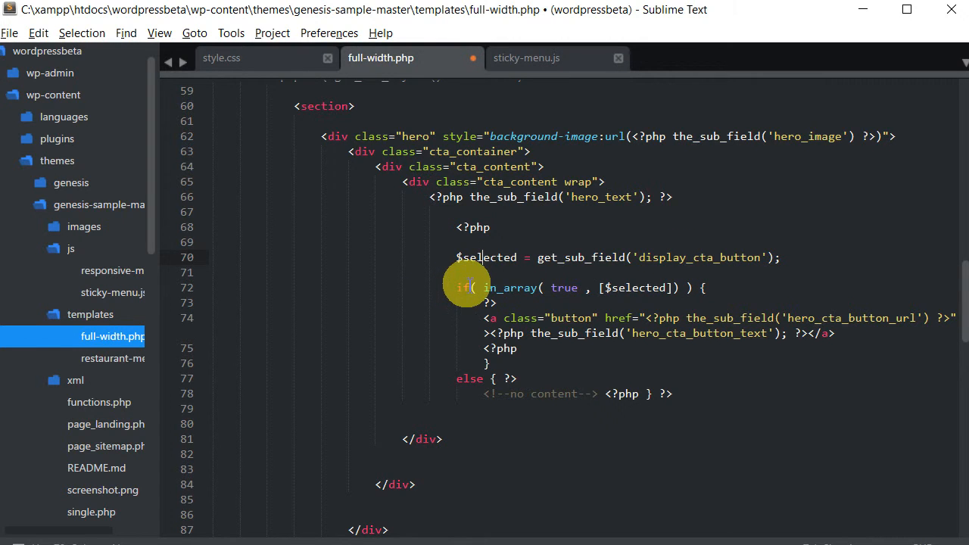
{"action": "mouse_move", "coordinate": [563, 287]}
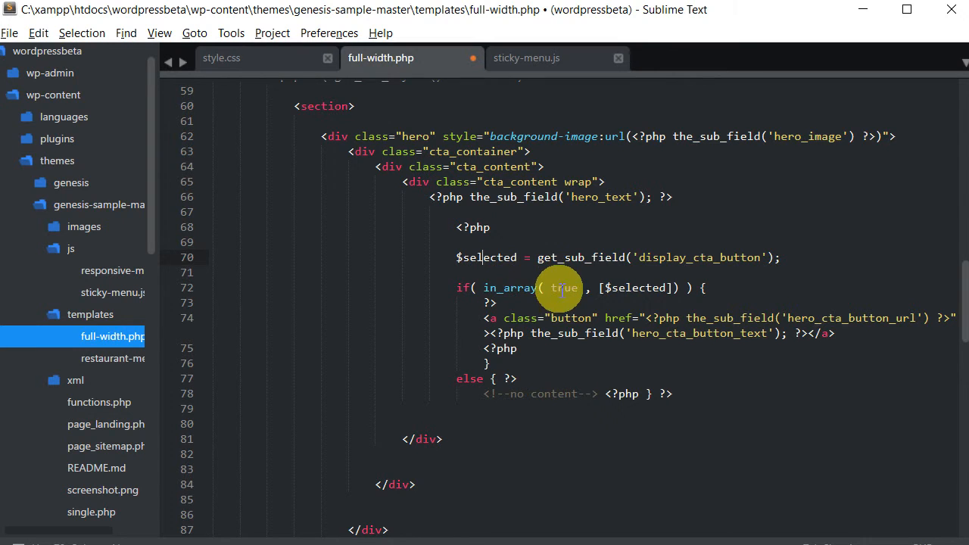
{"action": "mouse_move", "coordinate": [740, 258]}
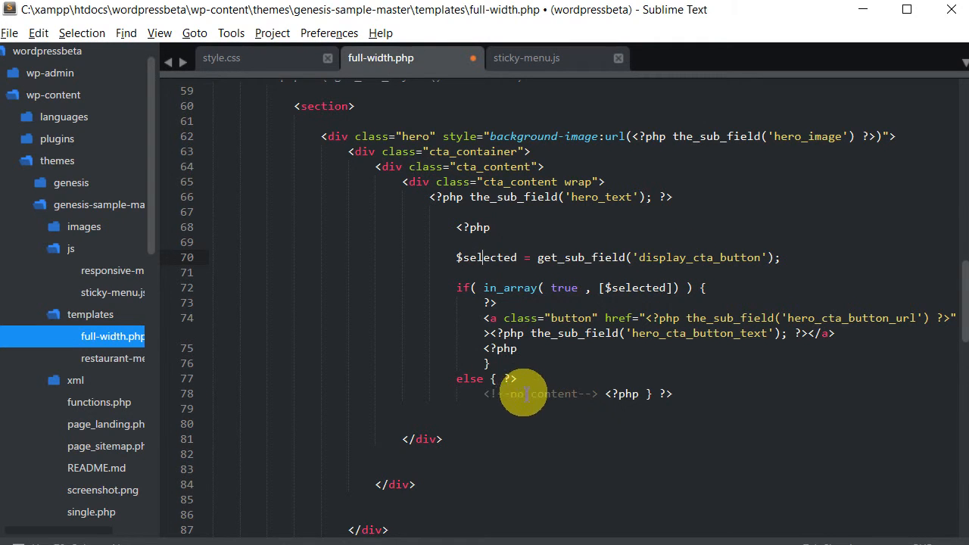
{"action": "double_click", "coordinate": [545, 394]}
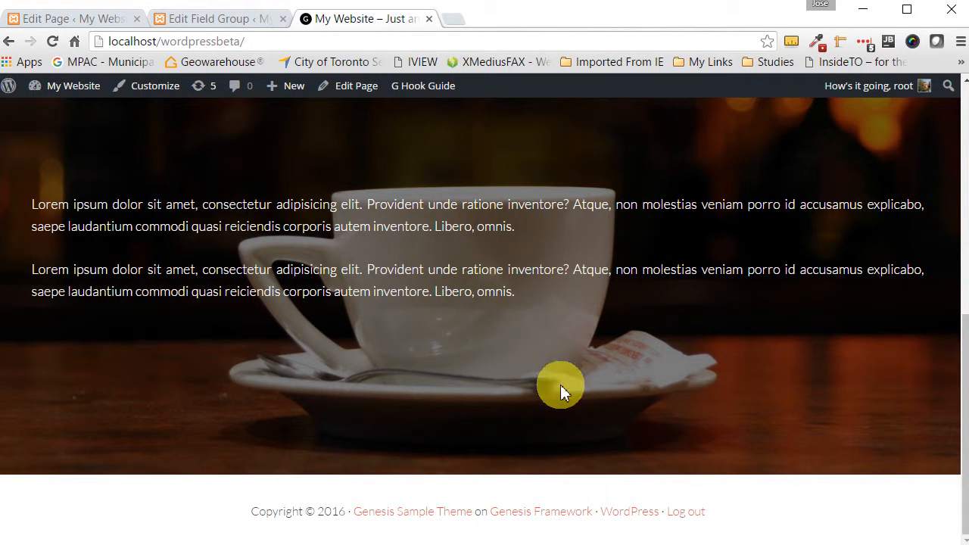
Reload the homepage to check the coffee-cup hero shows text but no button
{"action": "left_click", "coordinate": [52, 41]}
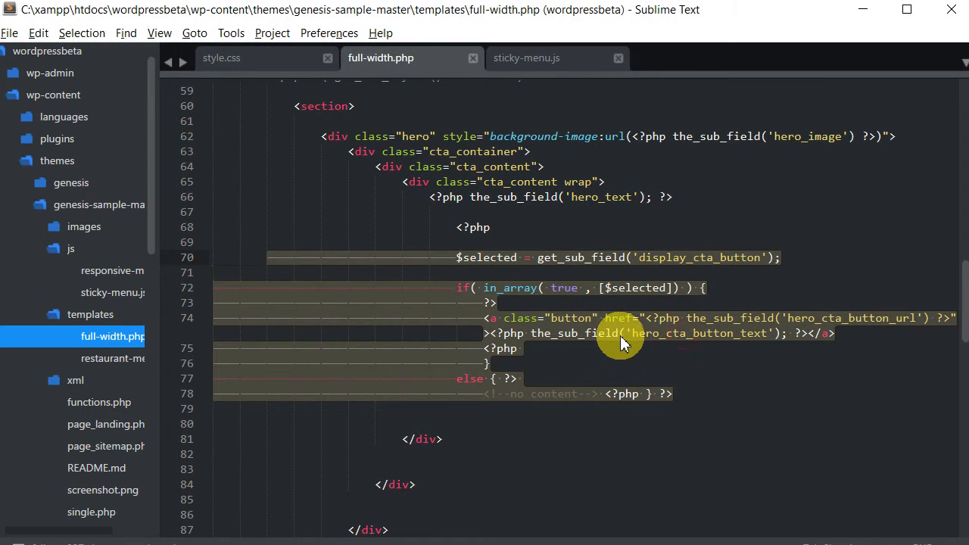
{"action": "mouse_move", "coordinate": [730, 341]}
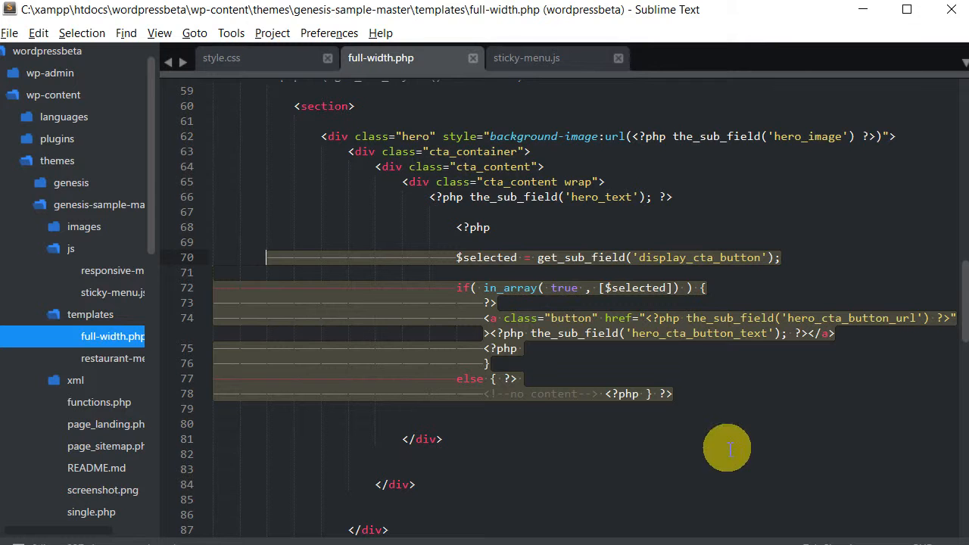
{"action": "mouse_move", "coordinate": [689, 341]}
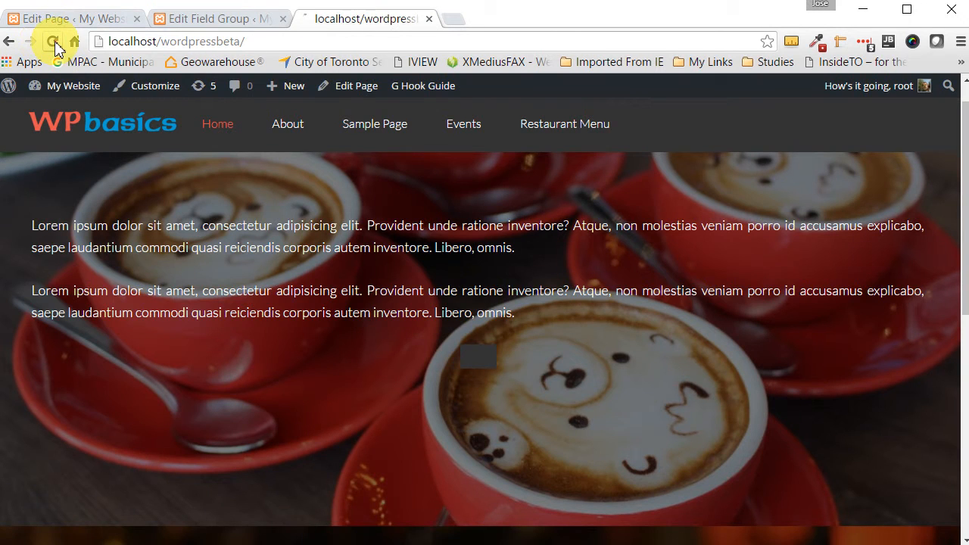
Refresh localhost/wordpressbeta so the red-cups hero shows the Check Out Our Menu button
{"action": "left_click", "coordinate": [52, 43]}
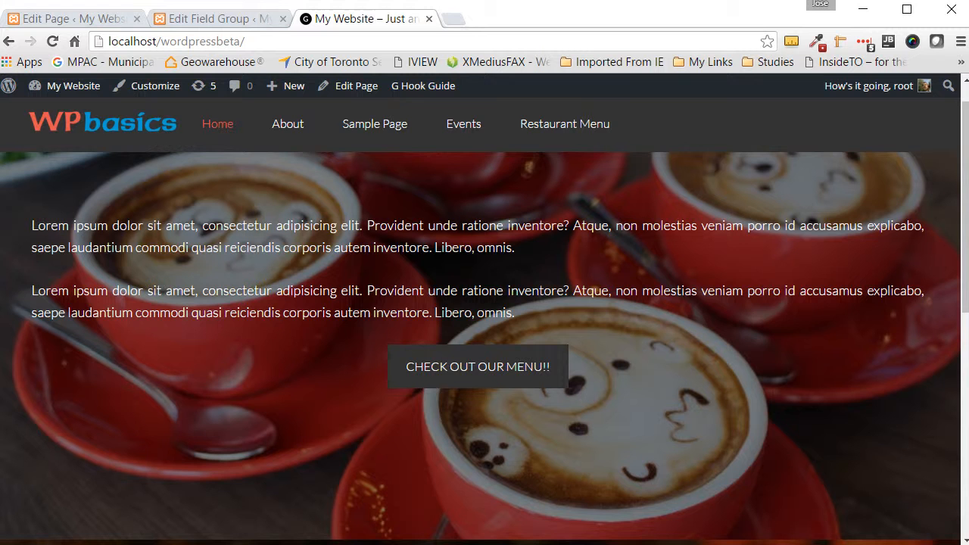
Review the Hero layout sub-fields: Display CTA Button, Hero CTA Button URL, Hero Button Text
{"action": "left_click", "coordinate": [214, 18]}
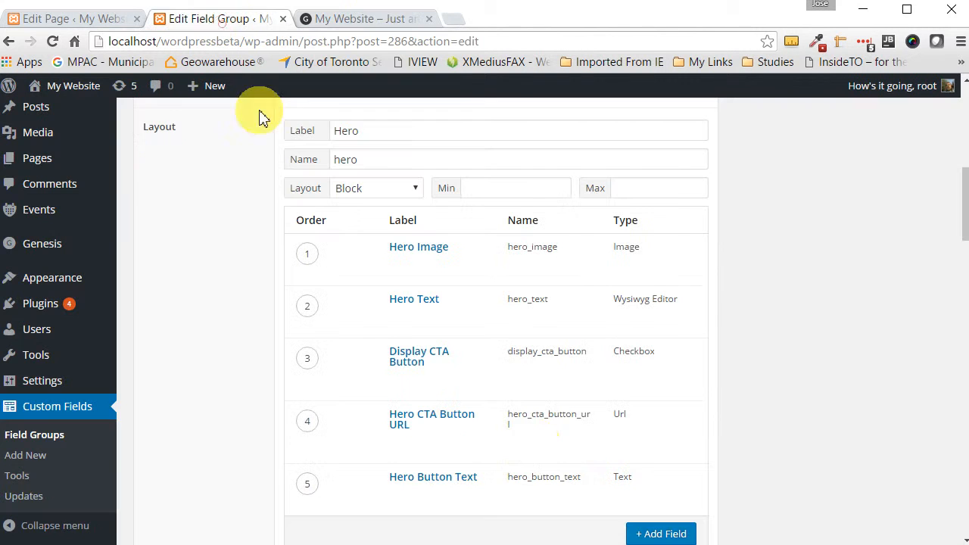
{"action": "mouse_move", "coordinate": [552, 352]}
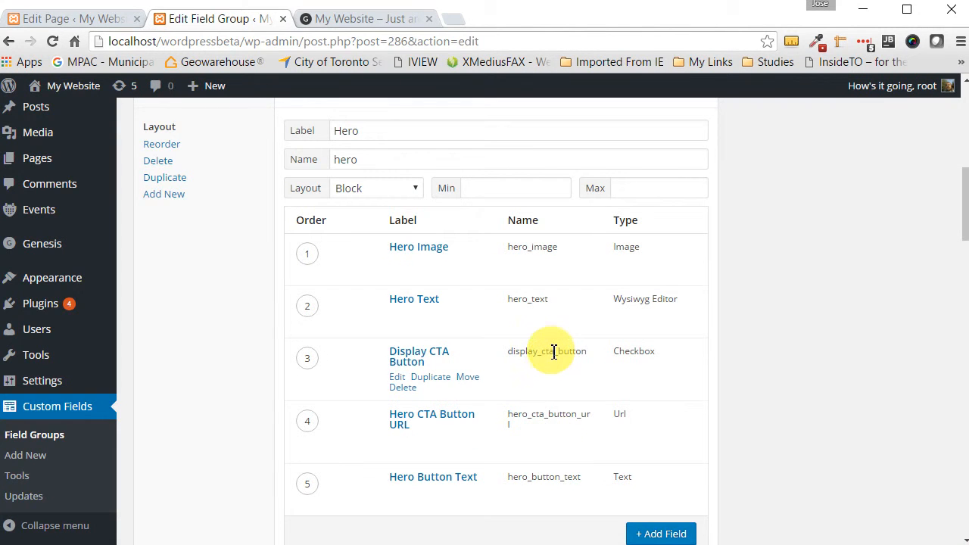
{"action": "mouse_move", "coordinate": [533, 475]}
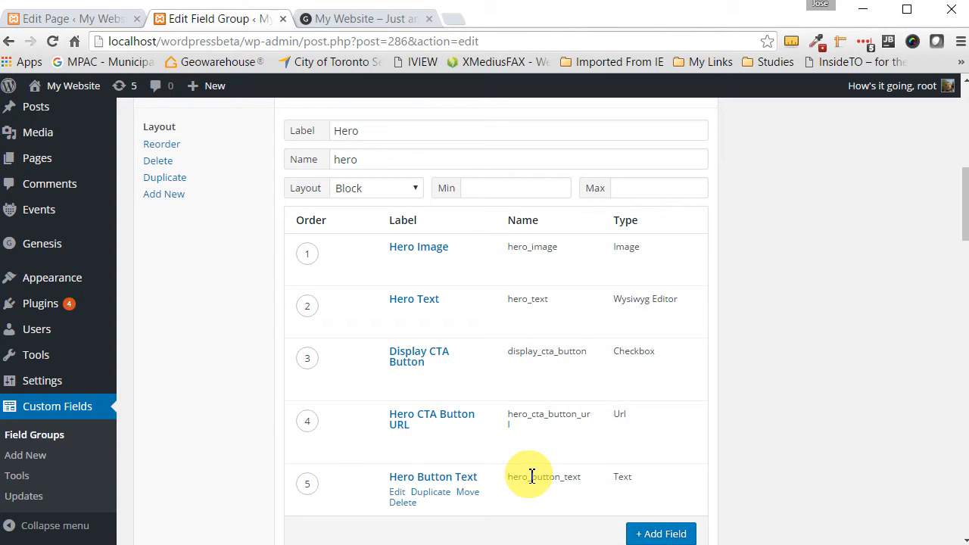
{"action": "mouse_move", "coordinate": [537, 527]}
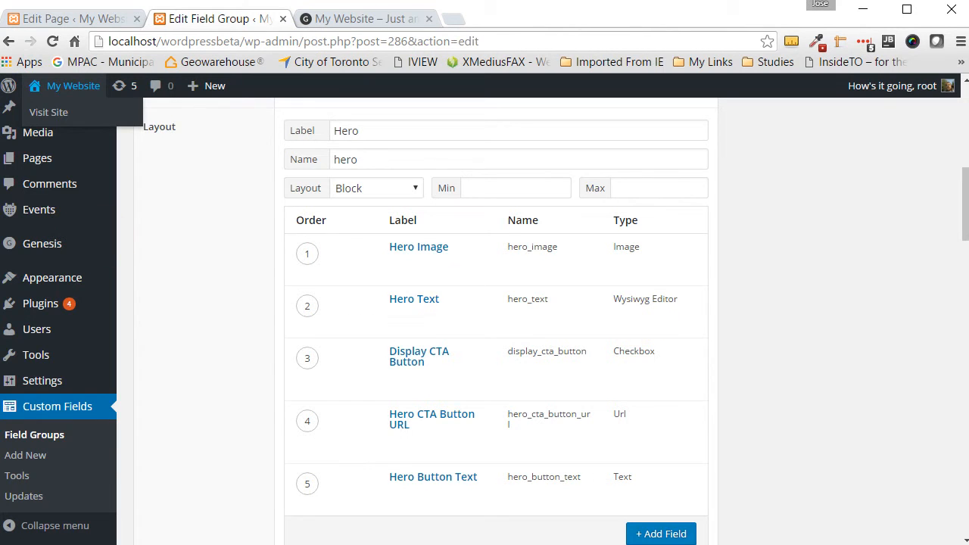
Scroll the My Website homepage confirming the menu button appears only in the first hero
{"action": "left_click", "coordinate": [360, 18]}
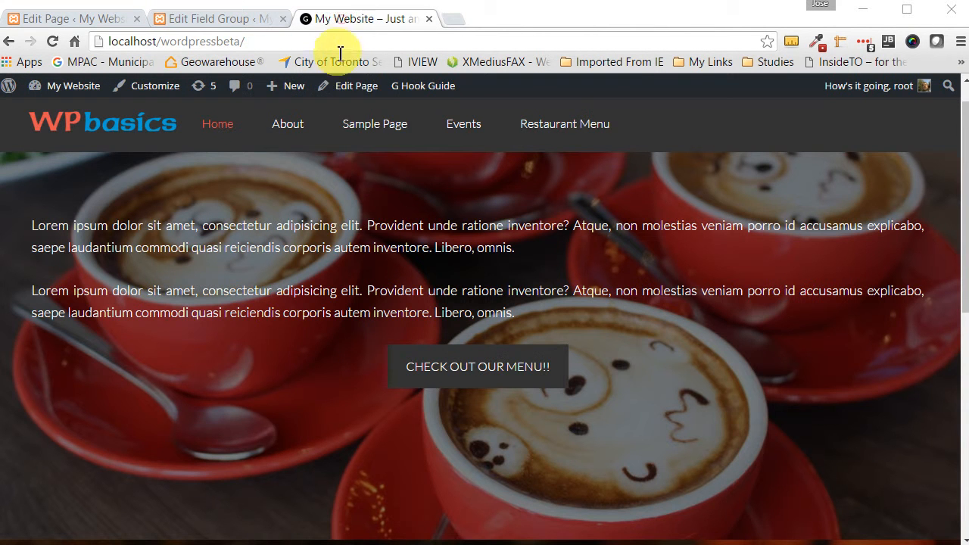
{"action": "mouse_move", "coordinate": [293, 342]}
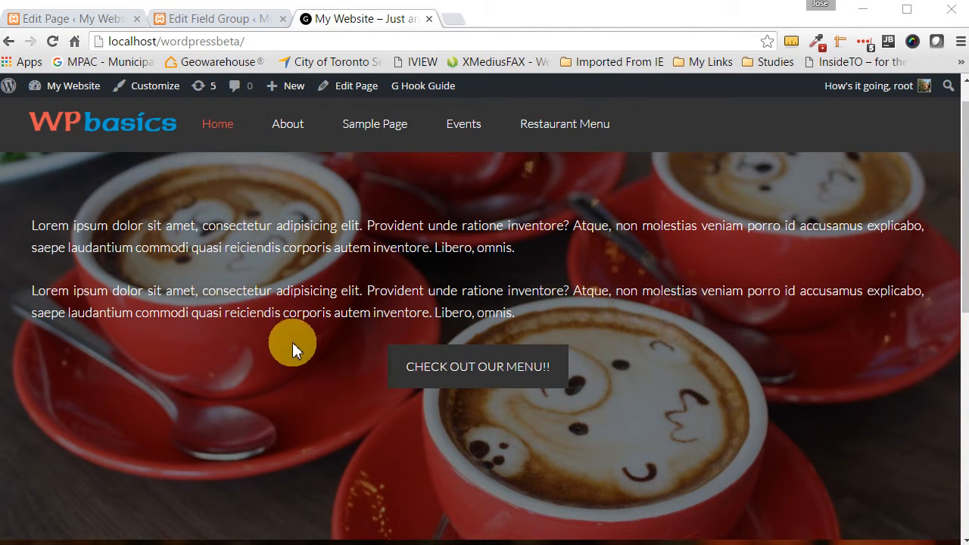
{"action": "scroll", "scroll_direction": "down", "scroll_amount": 3}
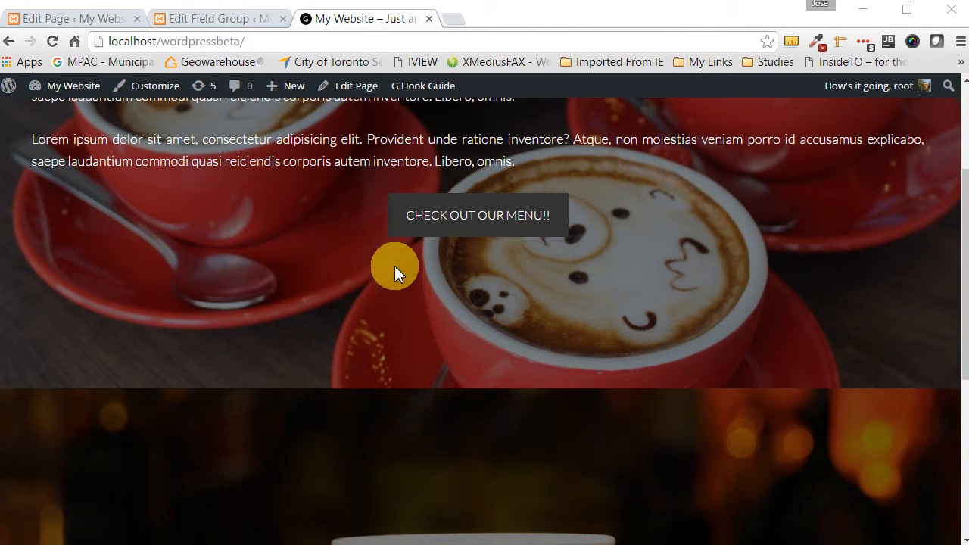
{"action": "scroll", "scroll_direction": "down", "scroll_amount": 3}
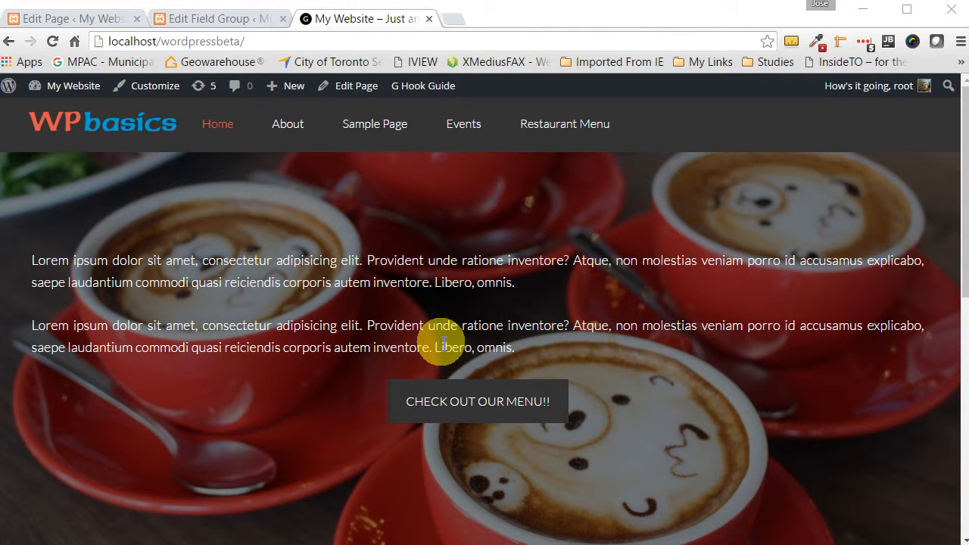
{"action": "scroll", "scroll_direction": "down", "scroll_amount": 3}
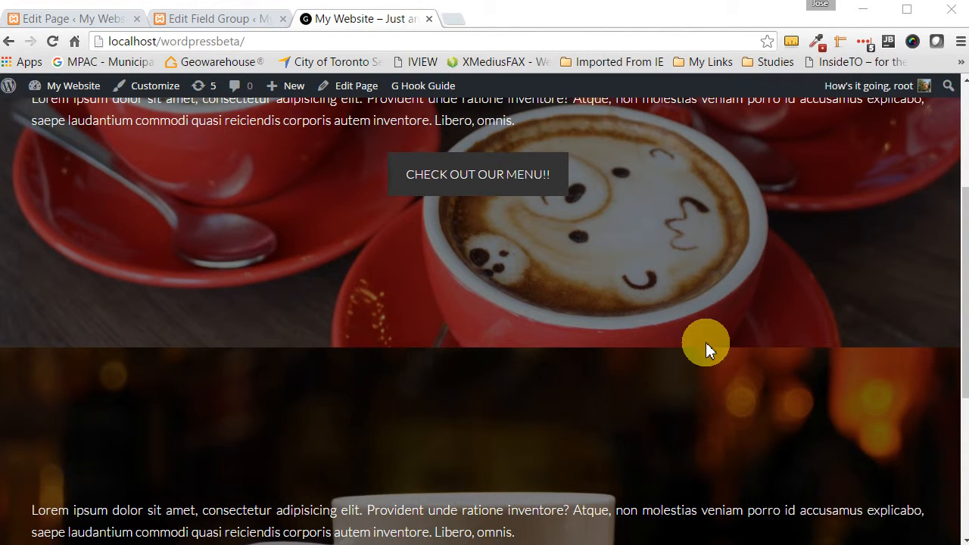
{"action": "mouse_move", "coordinate": [215, 342]}
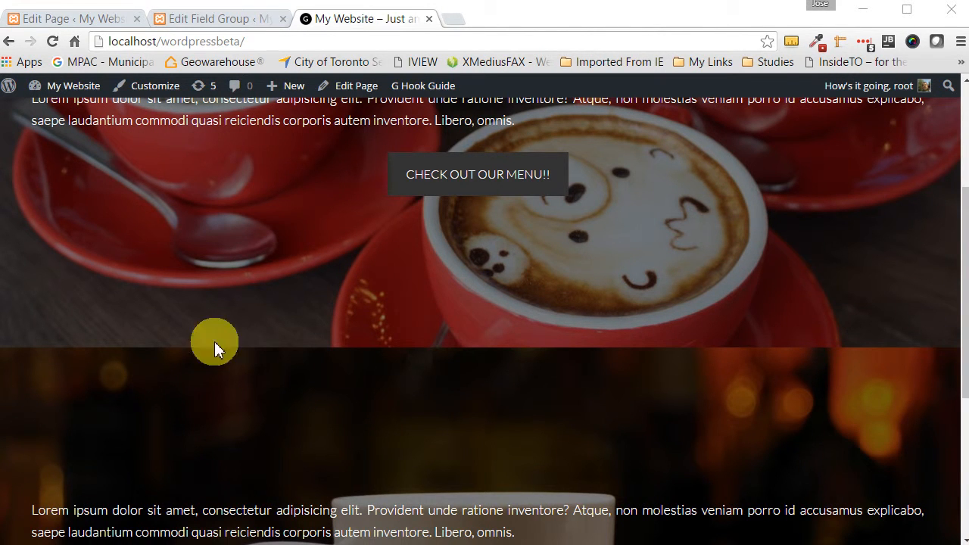